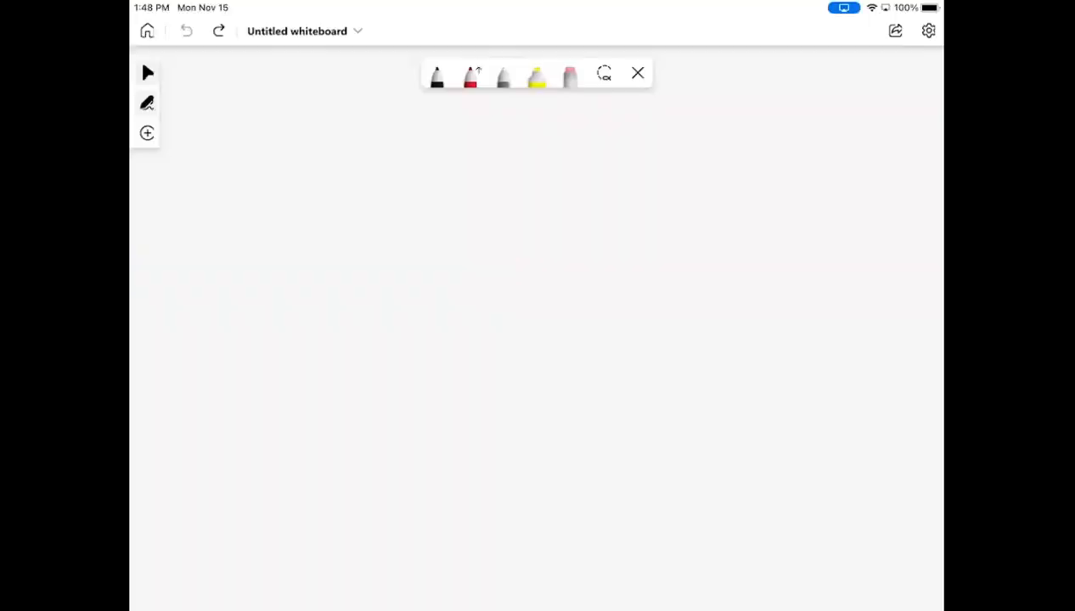
# Step: Draw a horizontal line with 'Attraction' handwritten top-left and 'Lead Gen' top-right
pyautogui.moveTo(251, 302); pyautogui.dragTo(840, 292)
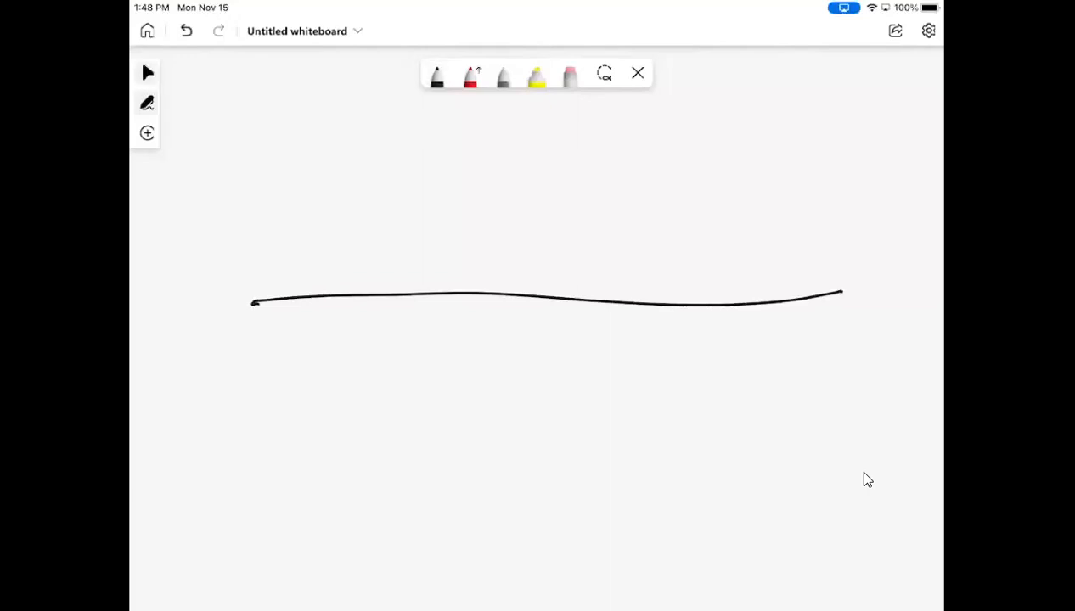
pyautogui.moveTo(170, 178); pyautogui.dragTo(246, 178)
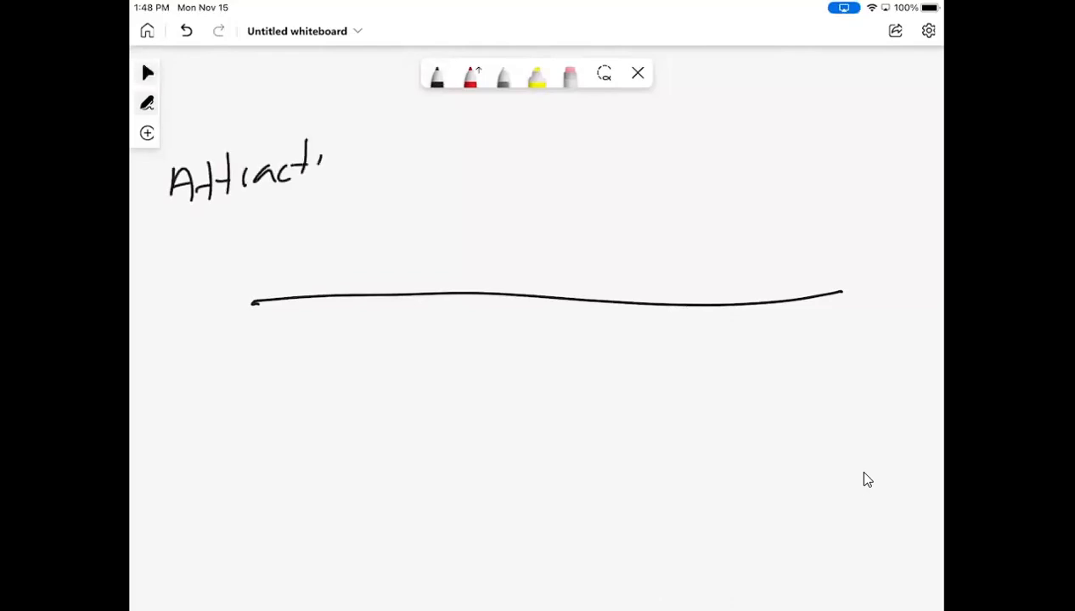
pyautogui.moveTo(323, 170); pyautogui.dragTo(360, 173)
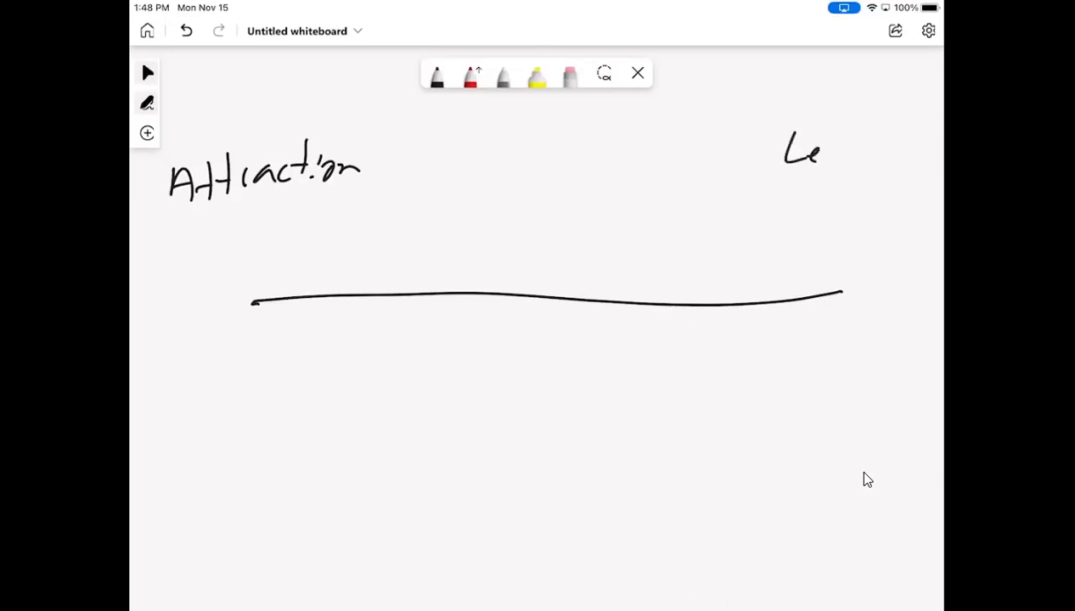
pyautogui.moveTo(801, 149); pyautogui.dragTo(829, 196)
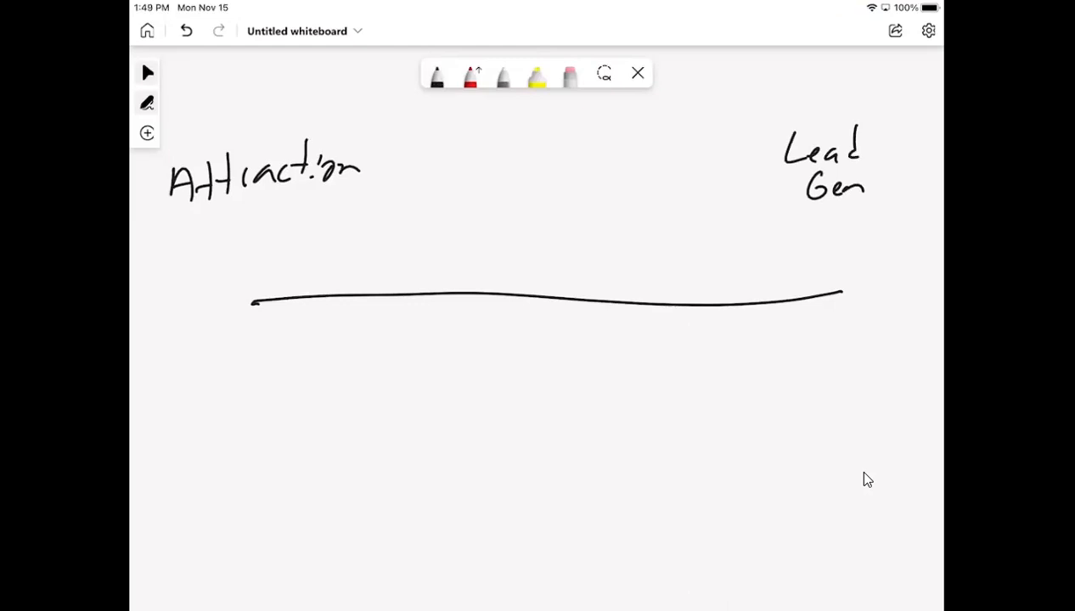
# Step: Mark the ends with down-arrow $ signs, a big $ at centre, and a 'calling' note at left
pyautogui.moveTo(219, 268); pyautogui.dragTo(204, 306)
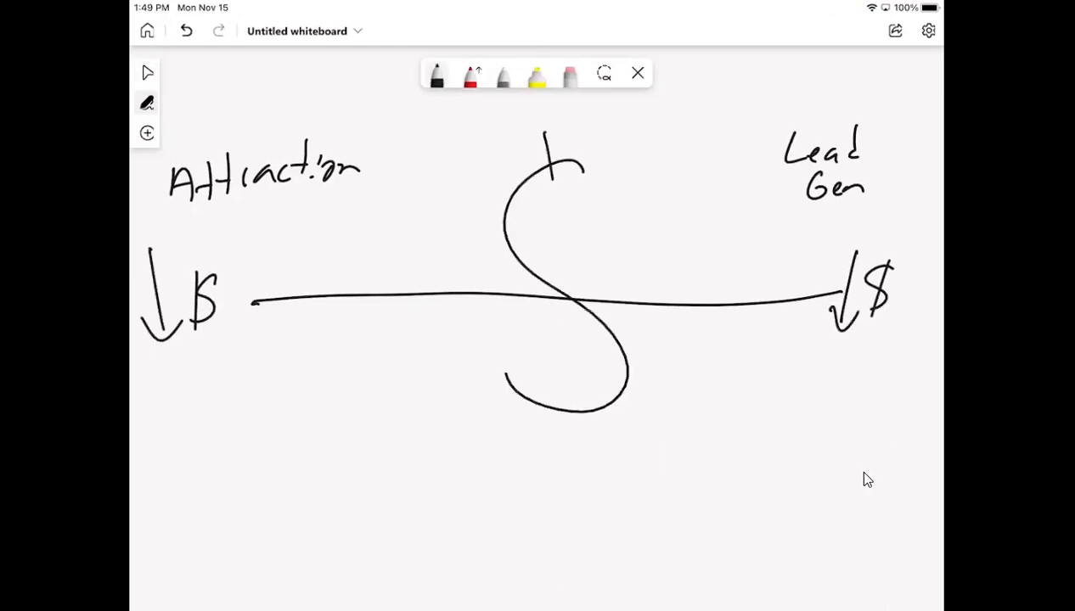
pyautogui.moveTo(542, 132); pyautogui.dragTo(569, 433)
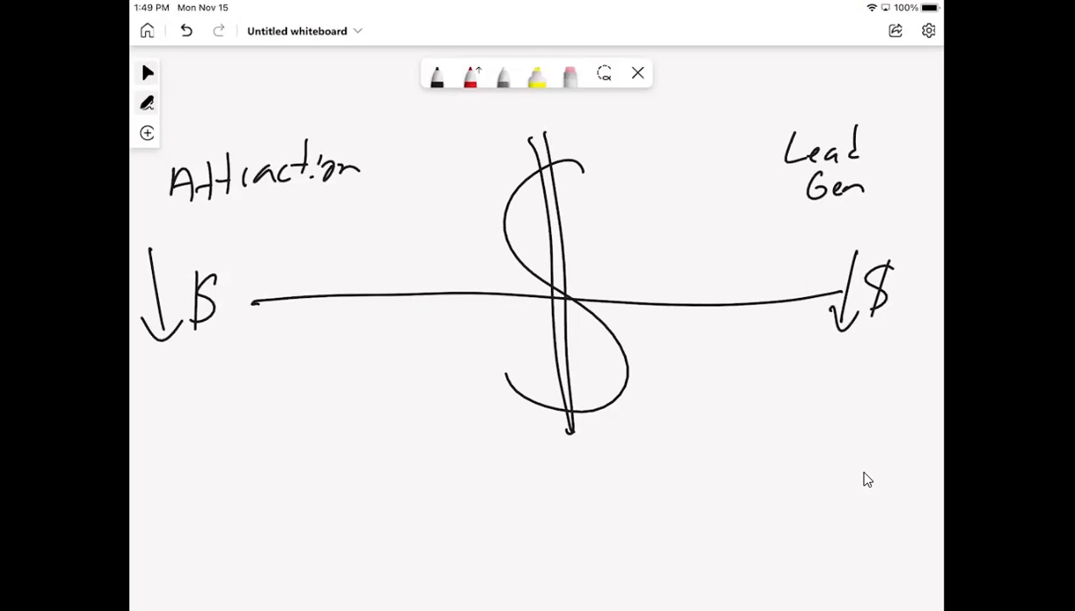
pyautogui.click(155, 372)
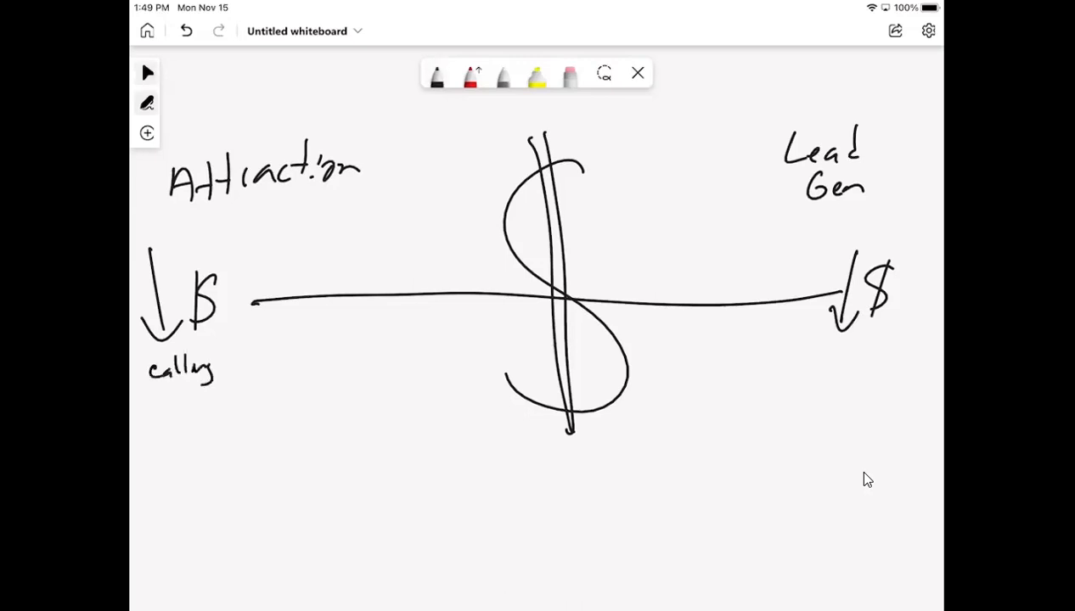
pyautogui.moveTo(156, 393); pyautogui.dragTo(207, 394)
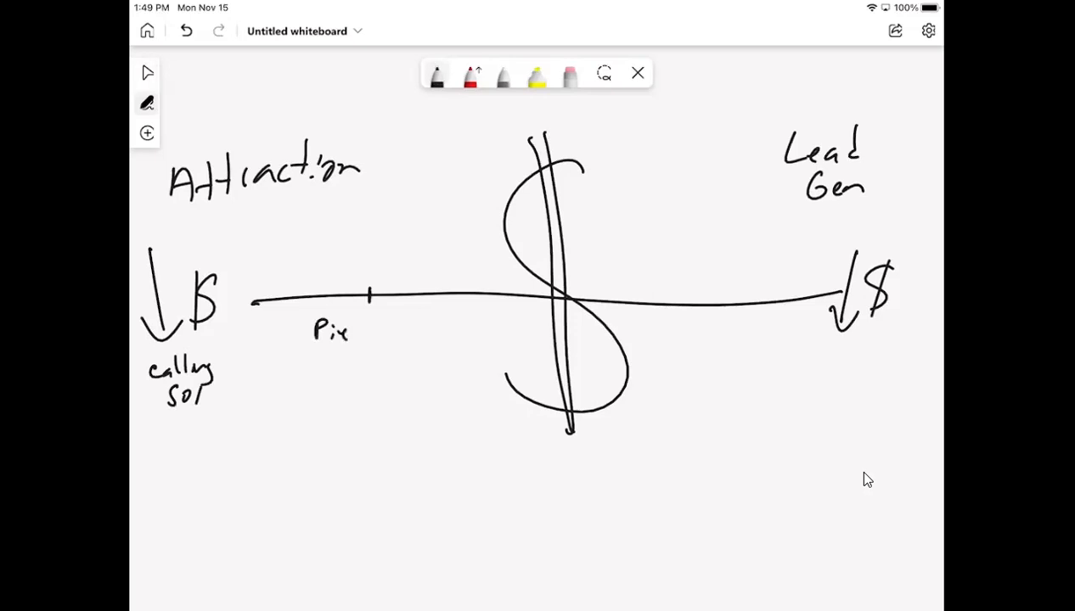
# Step: Write 'drop' under Pix, 'Client party' below the big $, and 'cold calling' at right
pyautogui.click(146, 72)
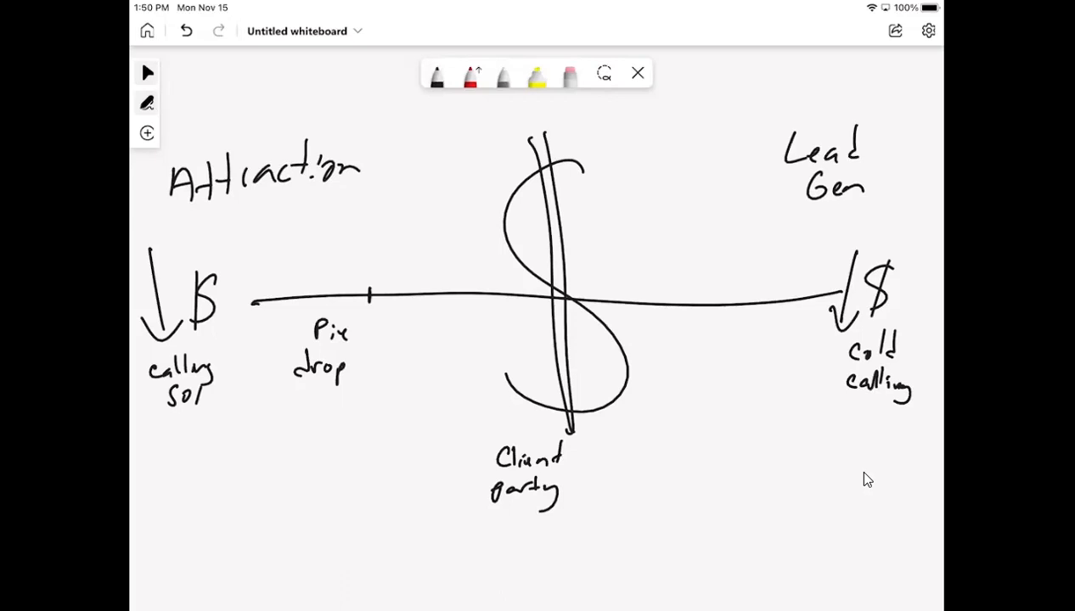
# Step: Add an 'FB' tick on the right half and write 'Zillow' above the centre of the line
pyautogui.click(733, 306)
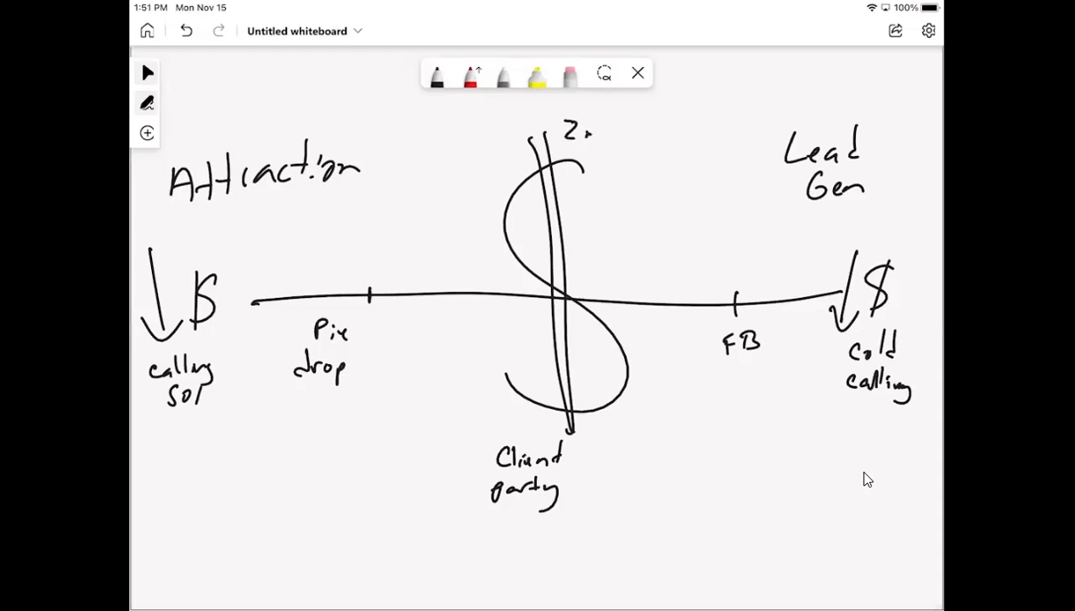
pyautogui.moveTo(586, 136); pyautogui.dragTo(645, 136)
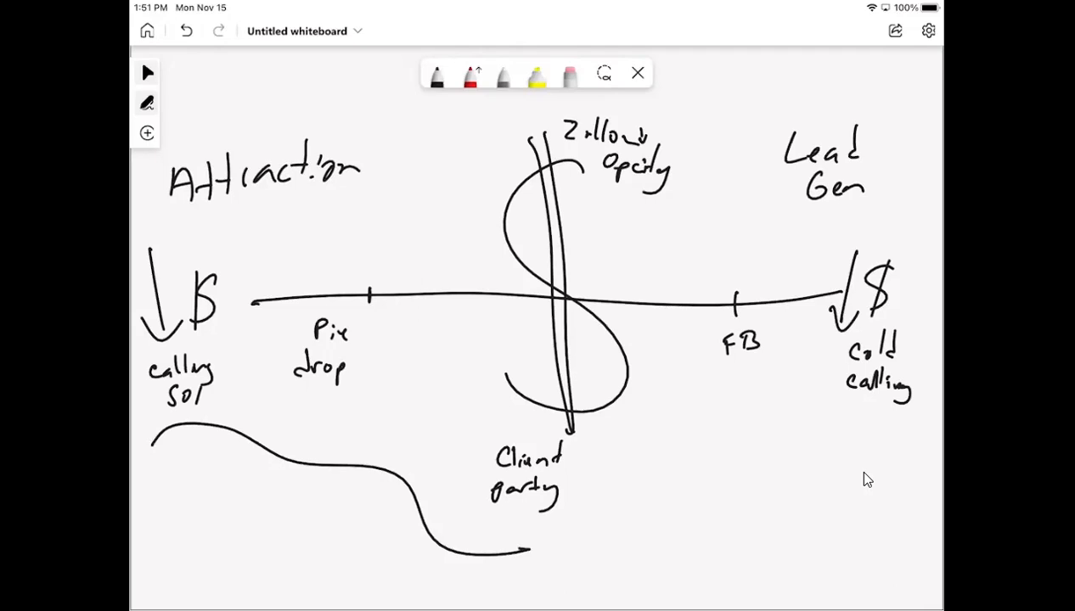
# Step: Note a percentage under FB, loop around the lead-gen side, and double-underline the 3.5 figure
pyautogui.moveTo(716, 367); pyautogui.dragTo(750, 363)
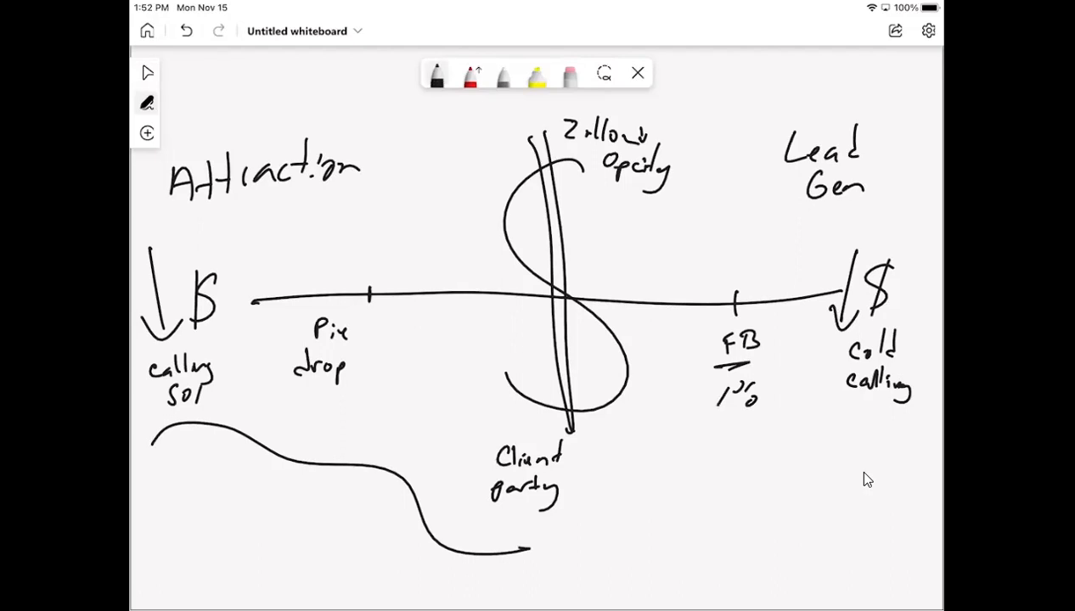
pyautogui.moveTo(845, 407); pyautogui.dragTo(858, 421)
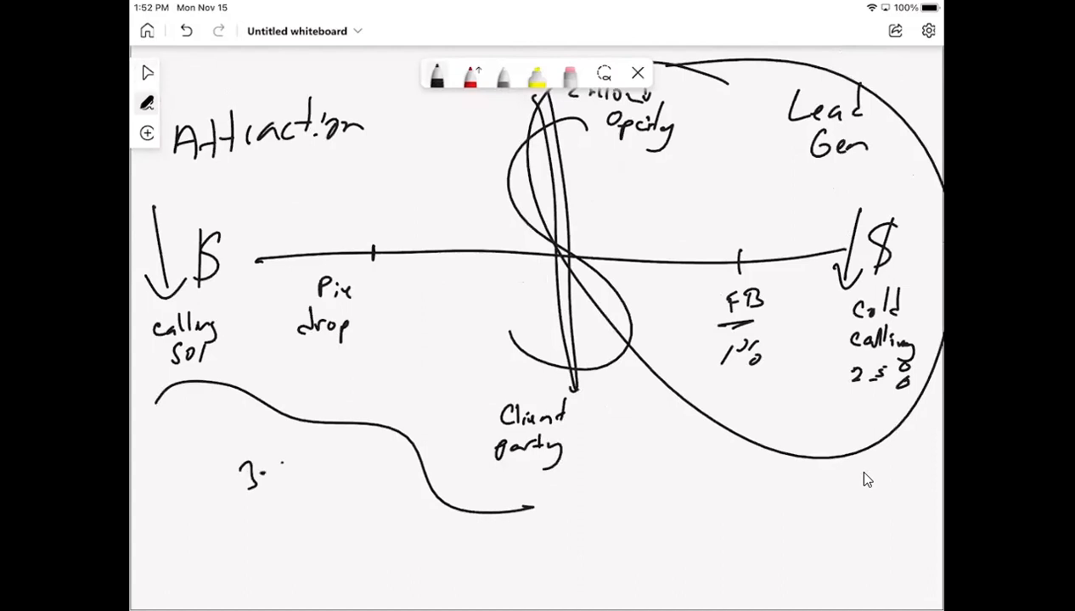
pyautogui.moveTo(282, 458); pyautogui.dragTo(287, 479)
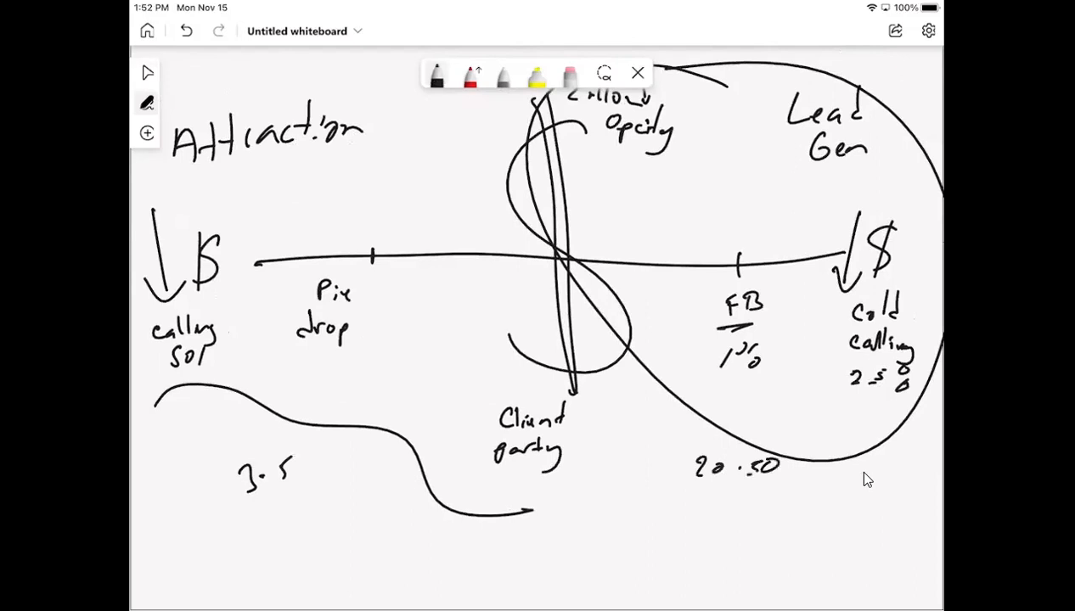
pyautogui.moveTo(247, 518); pyautogui.dragTo(292, 501)
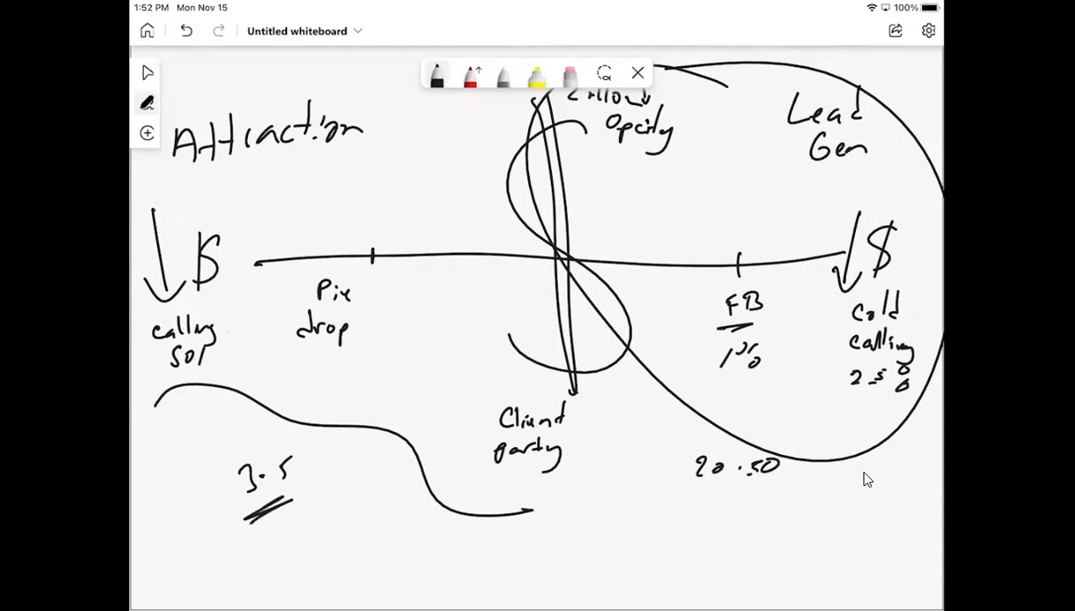
pyautogui.click(338, 495)
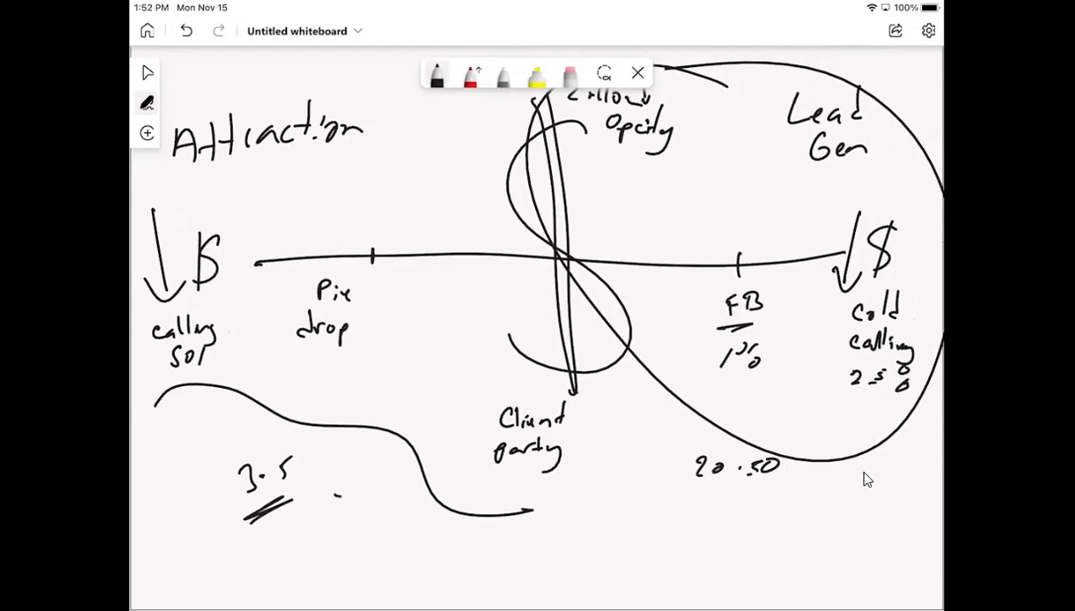
# Step: Draw an arrow to the 20:50 note, double-underline it, and write 15% under the open-house label
pyautogui.moveTo(679, 485); pyautogui.dragTo(807, 483)
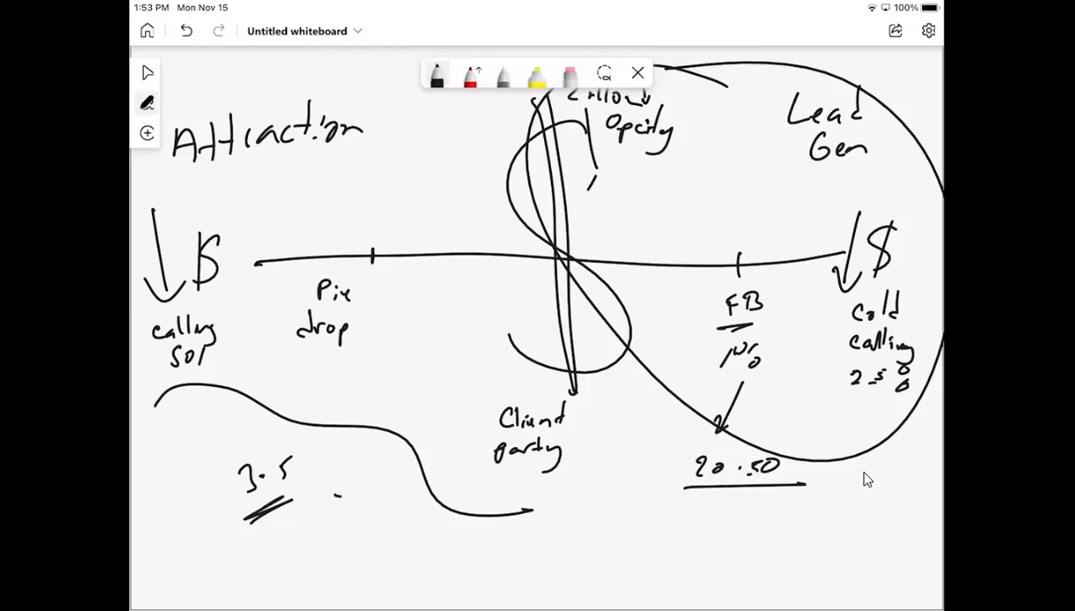
pyautogui.moveTo(586, 183); pyautogui.dragTo(642, 183)
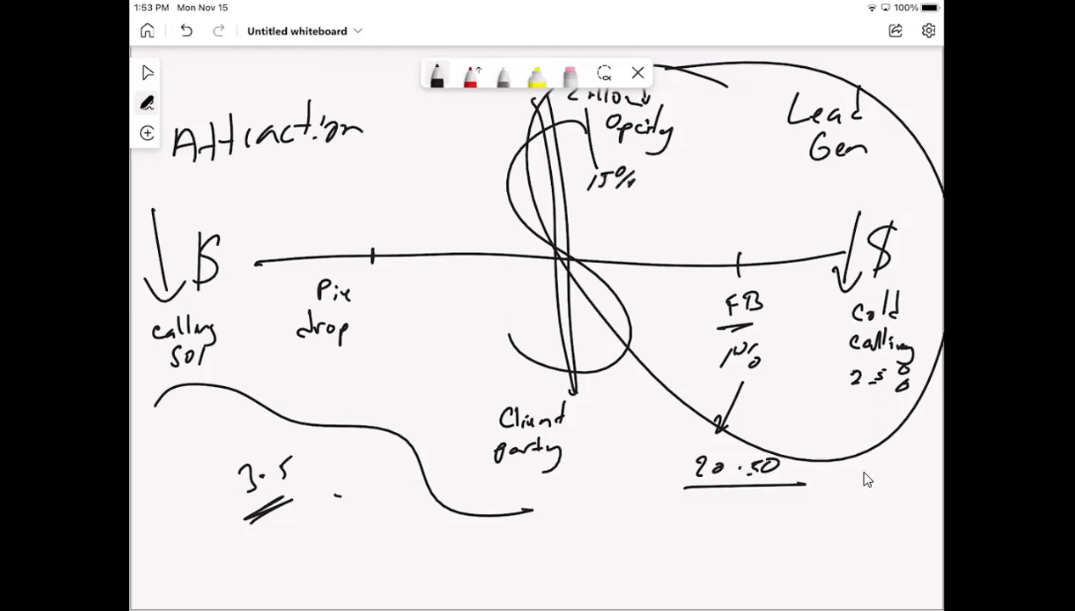
pyautogui.click(615, 207)
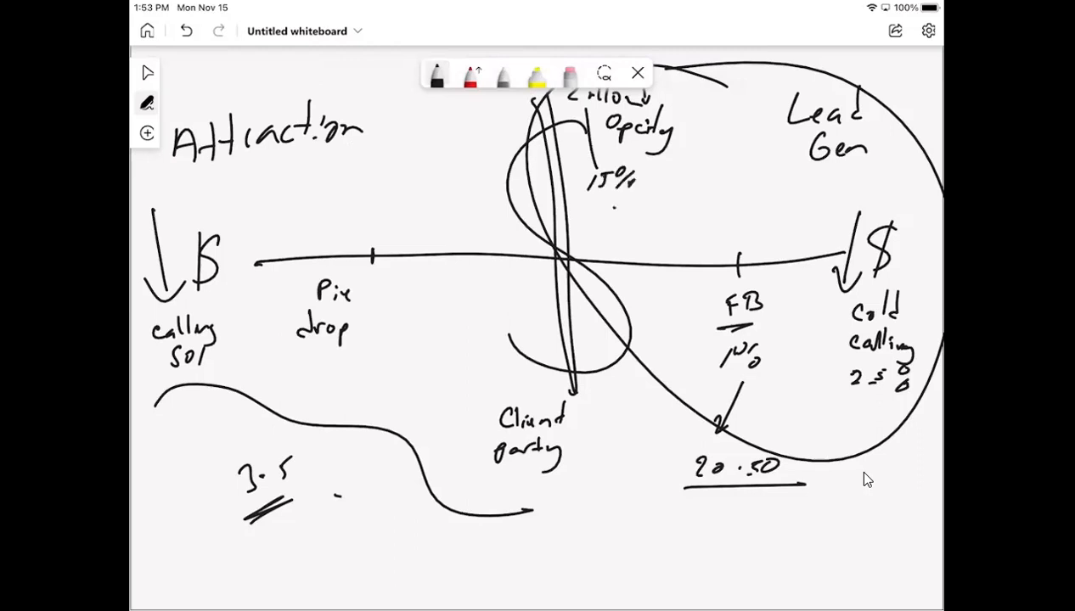
pyautogui.moveTo(679, 491); pyautogui.dragTo(713, 490)
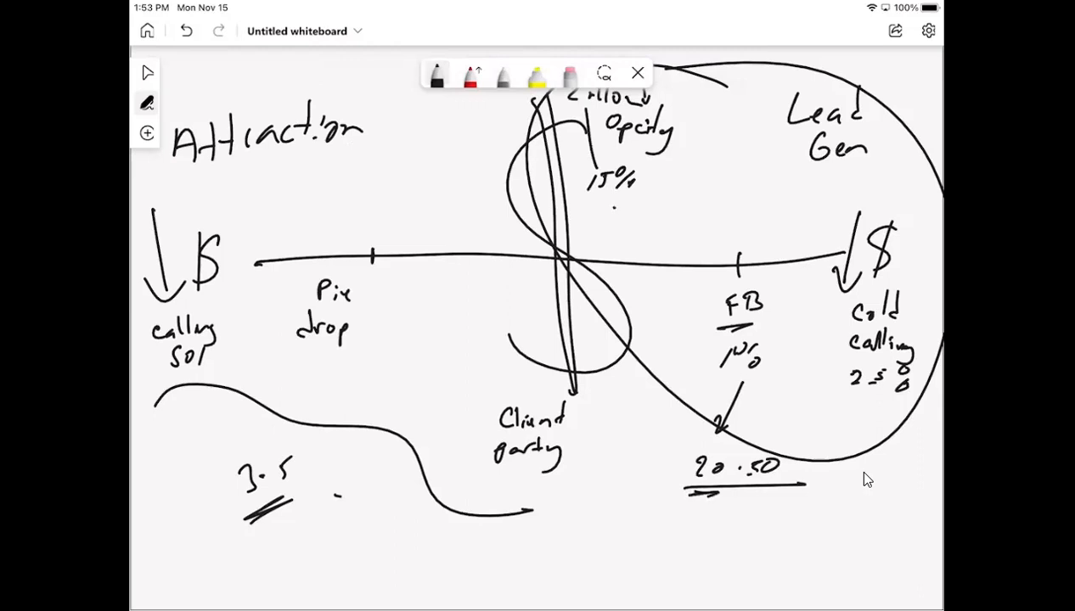
# Step: Write an underlined 'CRM' below the chart with arrows feeding into it from both sides
pyautogui.scroll(-3)
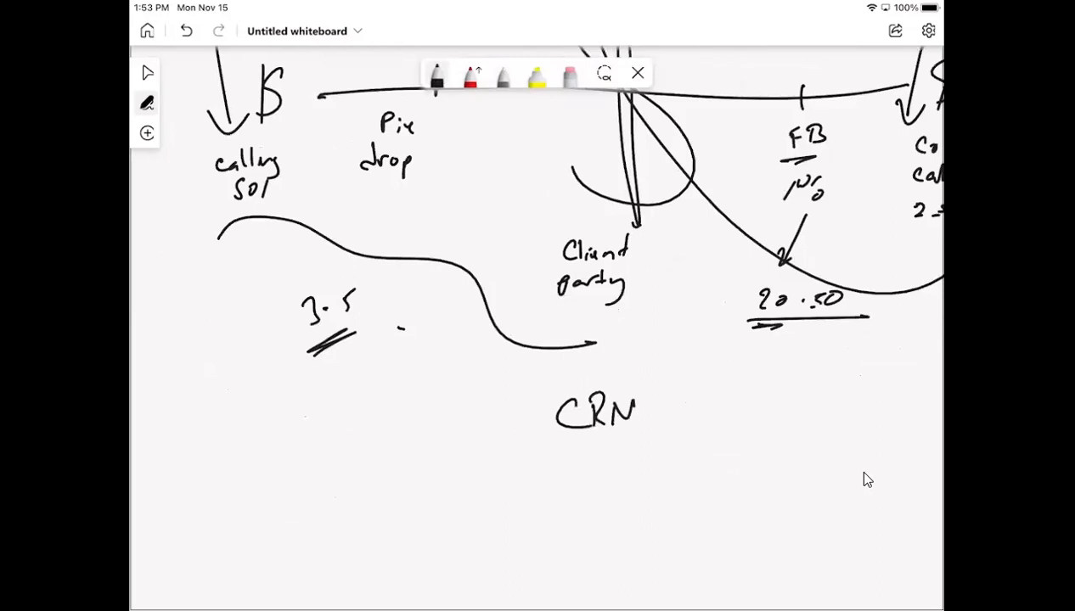
pyautogui.moveTo(553, 445); pyautogui.dragTo(662, 440)
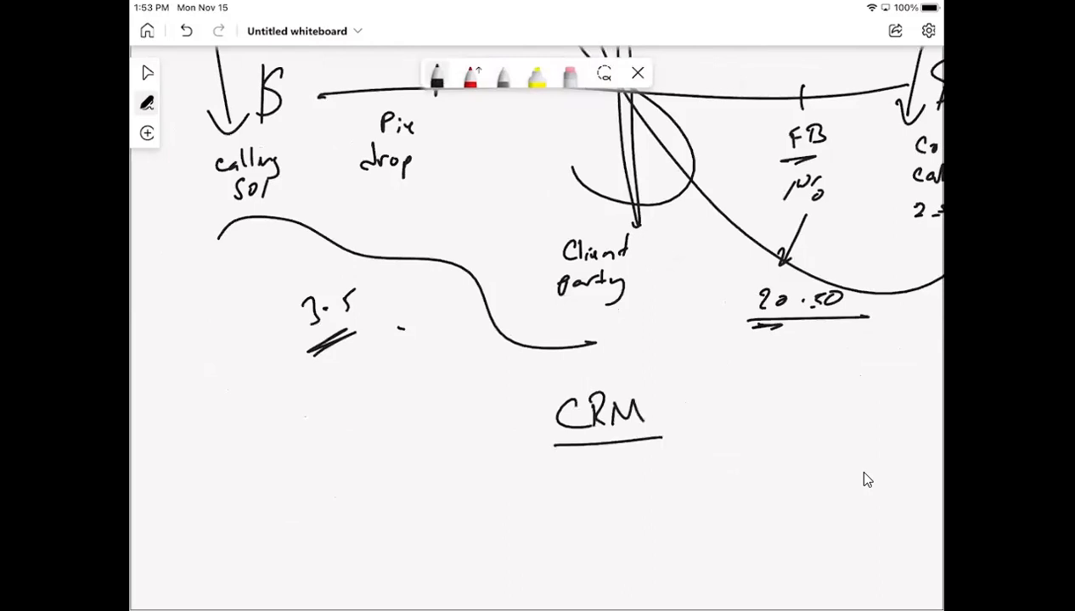
pyautogui.moveTo(399, 331); pyautogui.dragTo(527, 433)
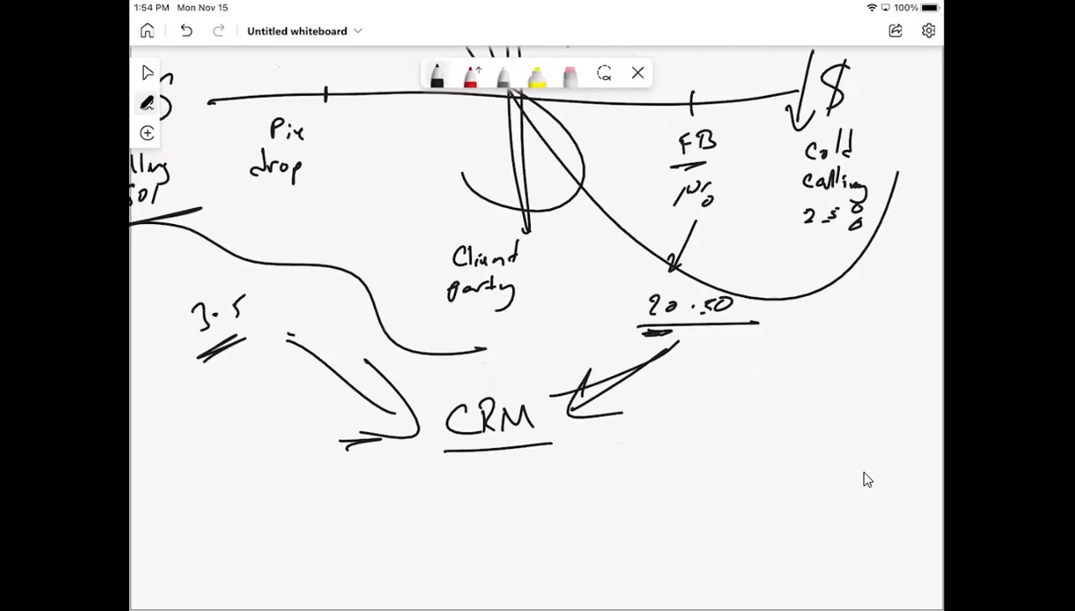
# Step: Circle the FB and cold-calling figures and the 20:50 note, and thicken the right arrow into CRM
pyautogui.moveTo(653, 178); pyautogui.dragTo(730, 212)
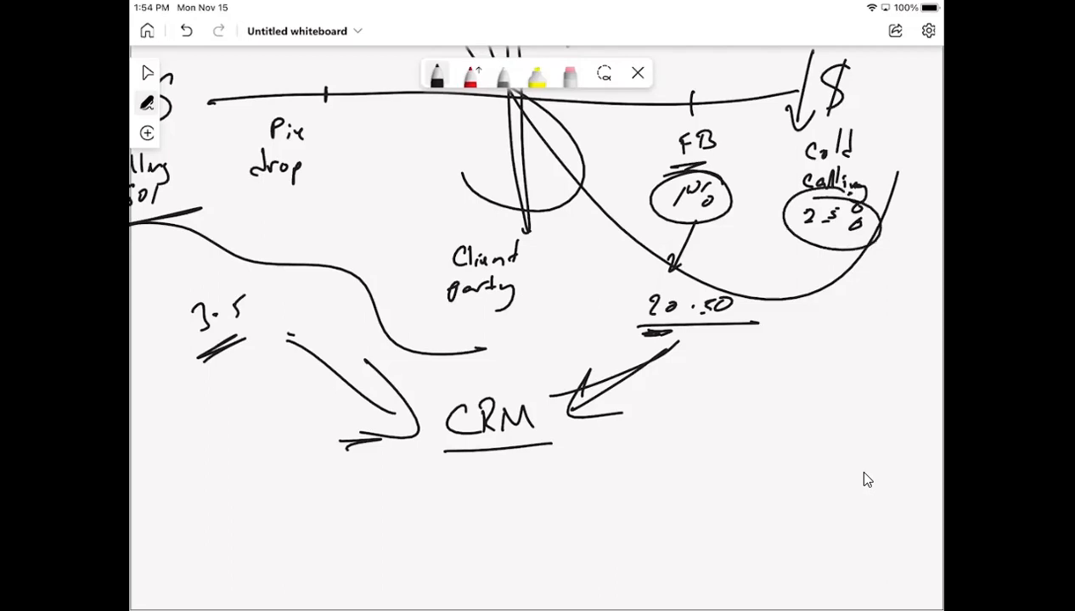
pyautogui.moveTo(551, 416); pyautogui.dragTo(671, 352)
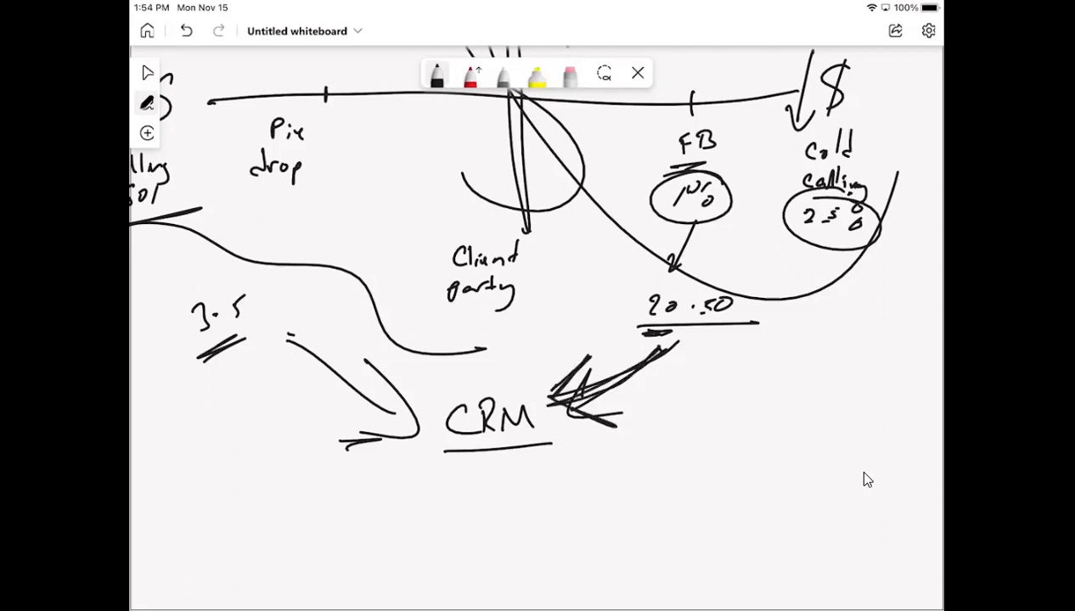
pyautogui.moveTo(578, 365); pyautogui.dragTo(594, 416)
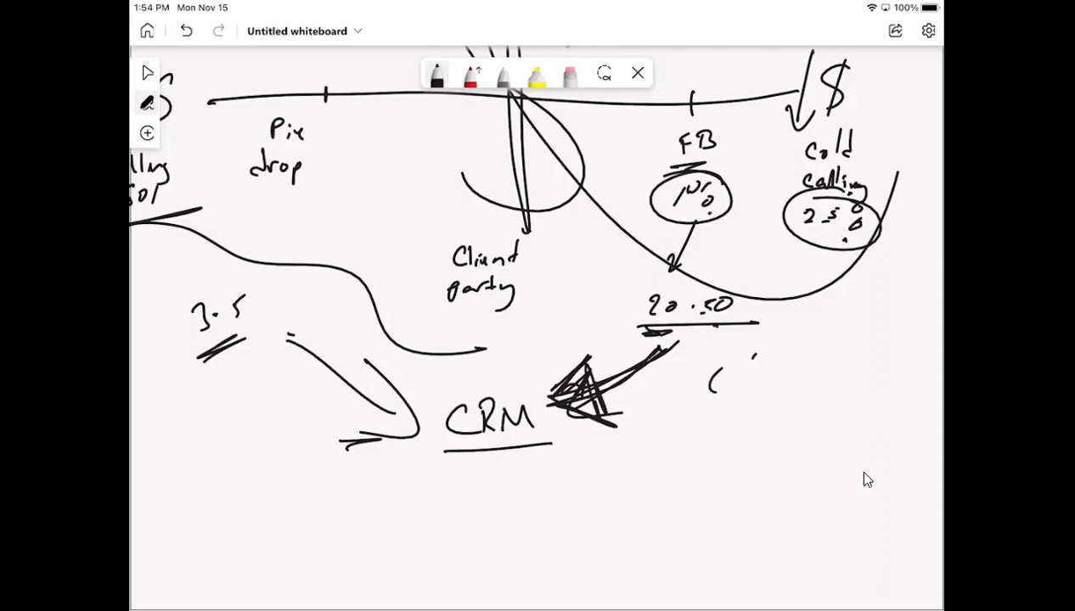
pyautogui.moveTo(620, 280); pyautogui.dragTo(798, 339)
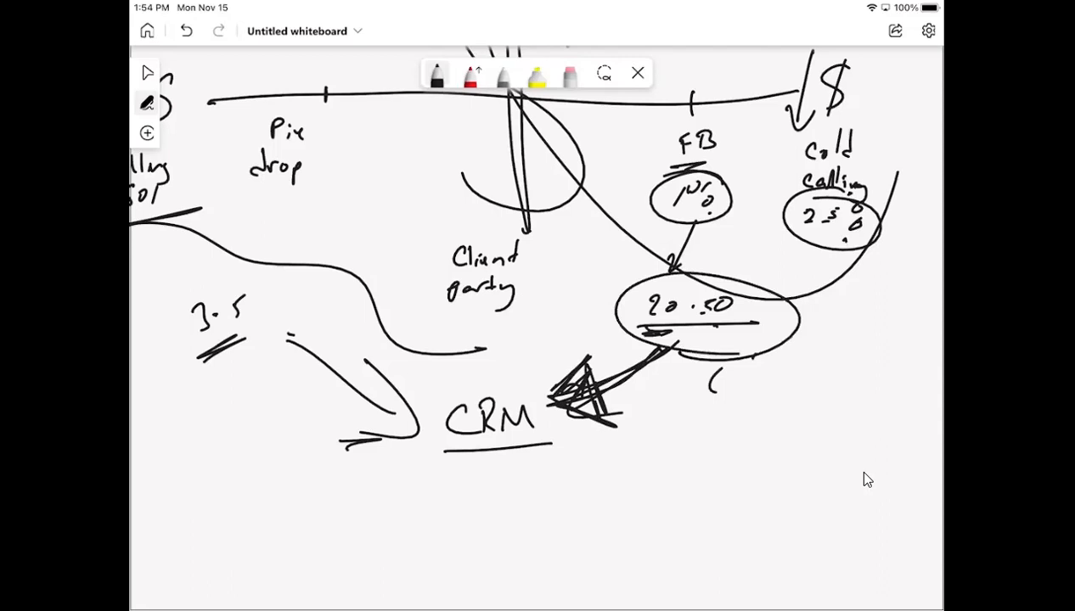